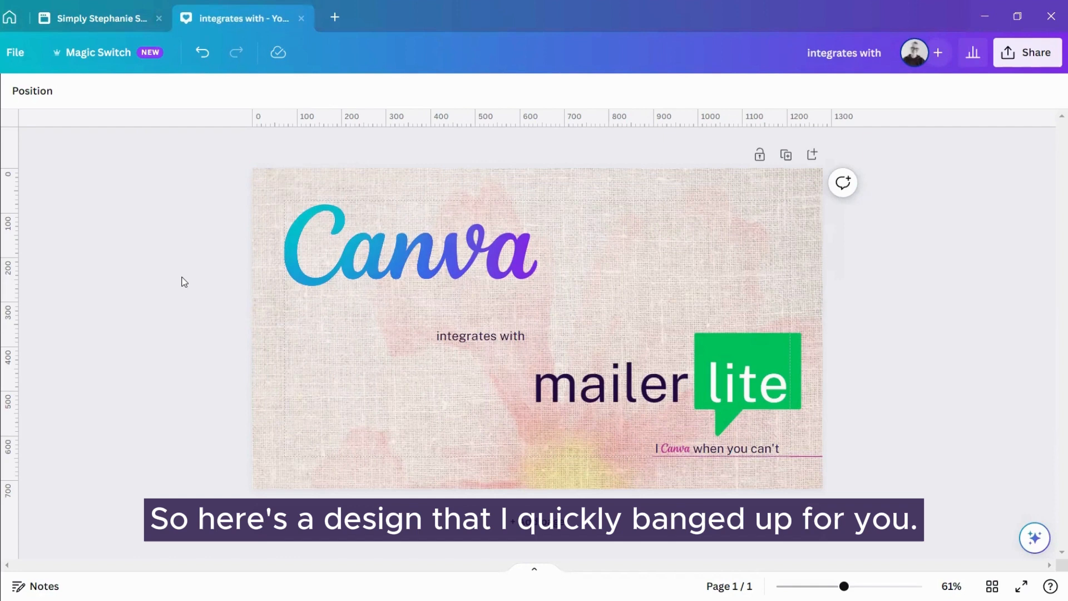
Select the design page and choose MailerLite from Share's More destinations list.
left_click(408, 246)
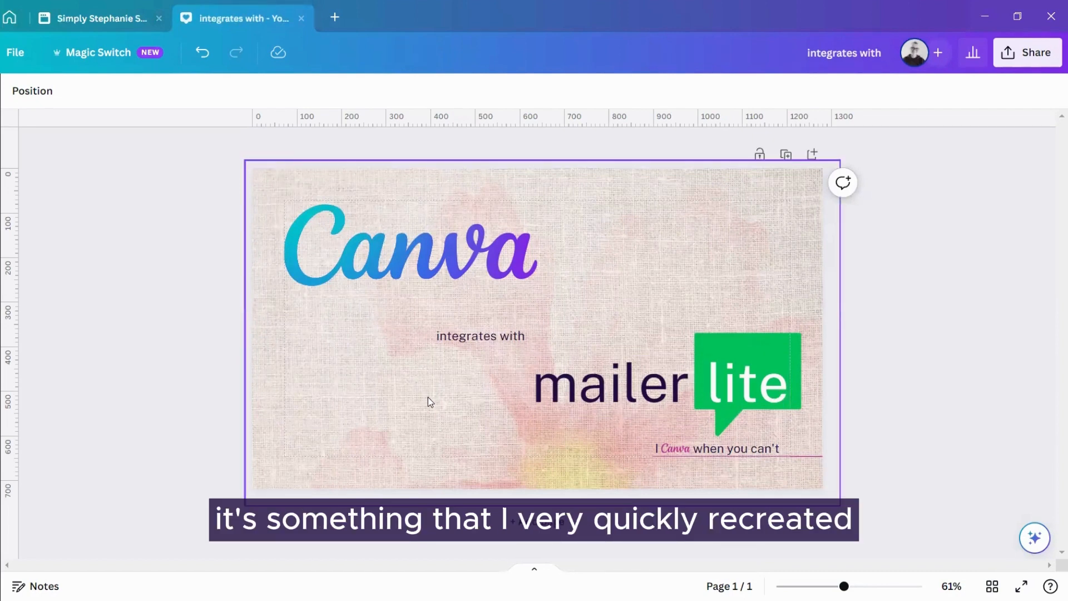
mouse_move(443, 392)
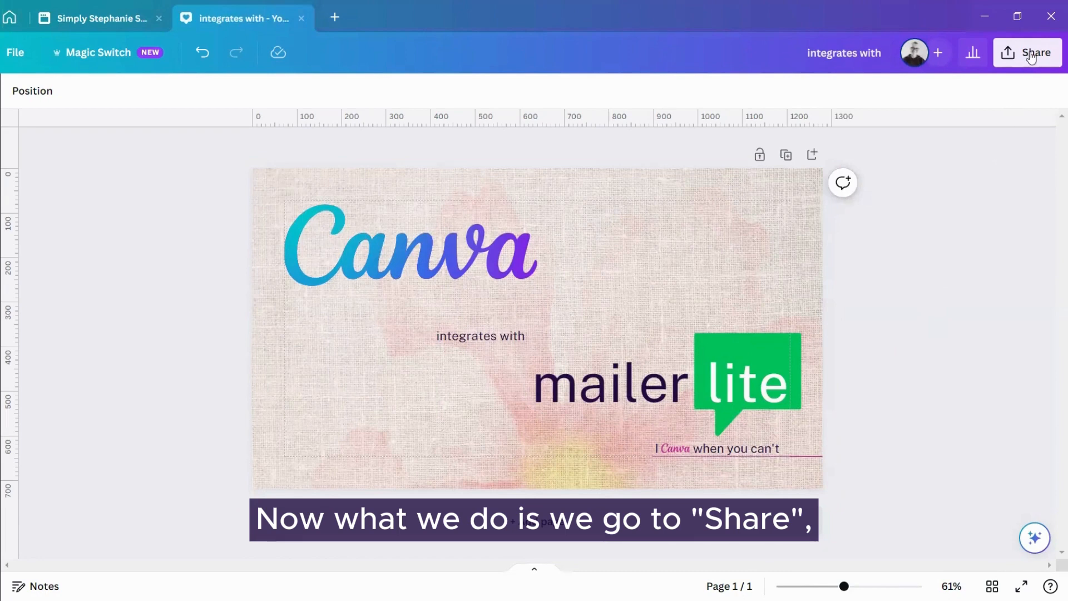
left_click(1033, 53)
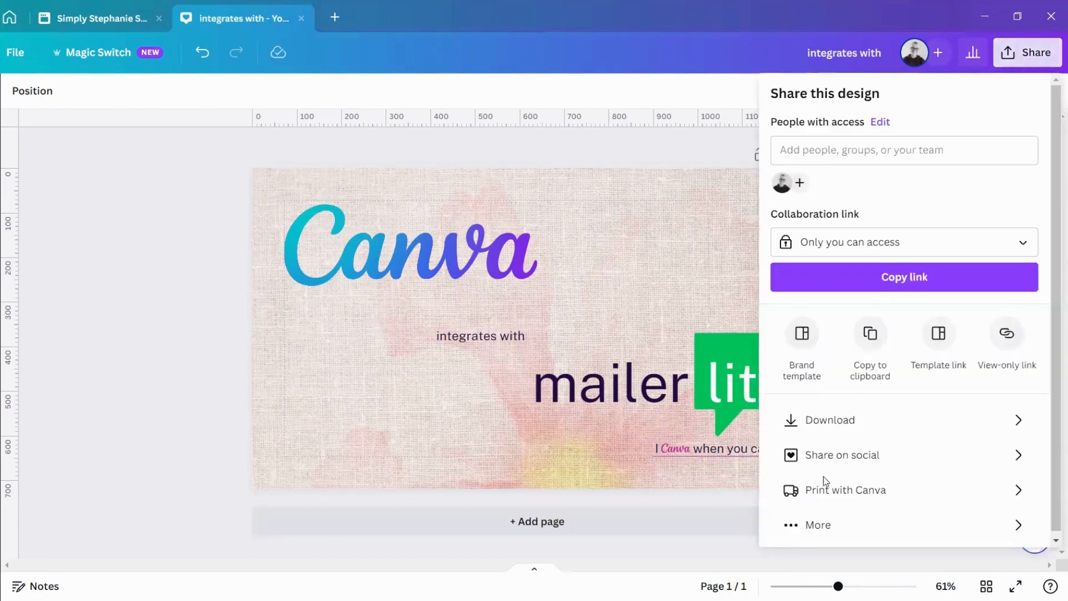
left_click(817, 524)
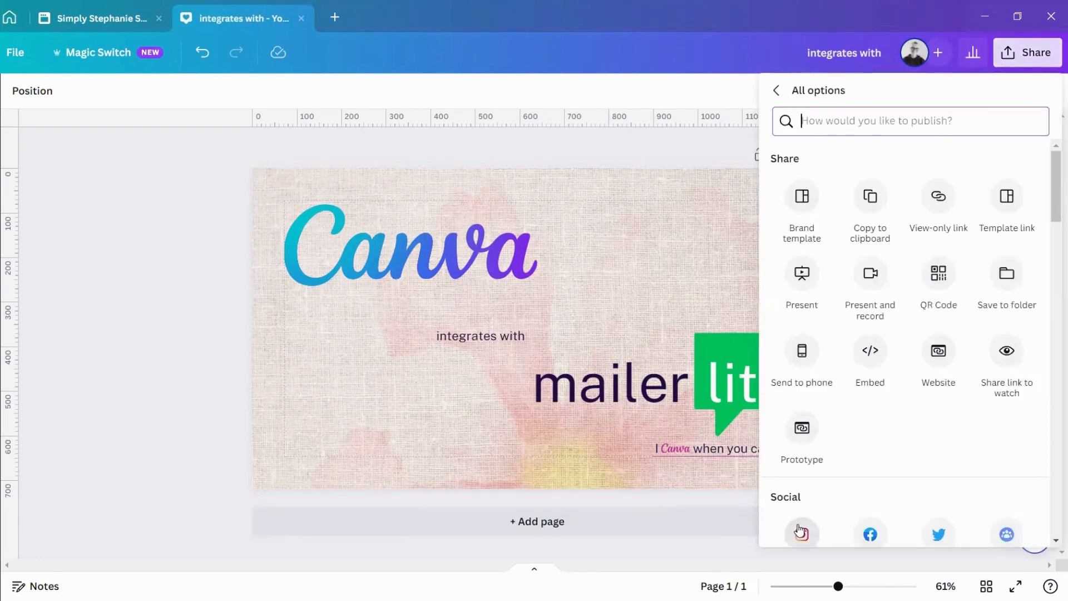
scroll("down", 3)
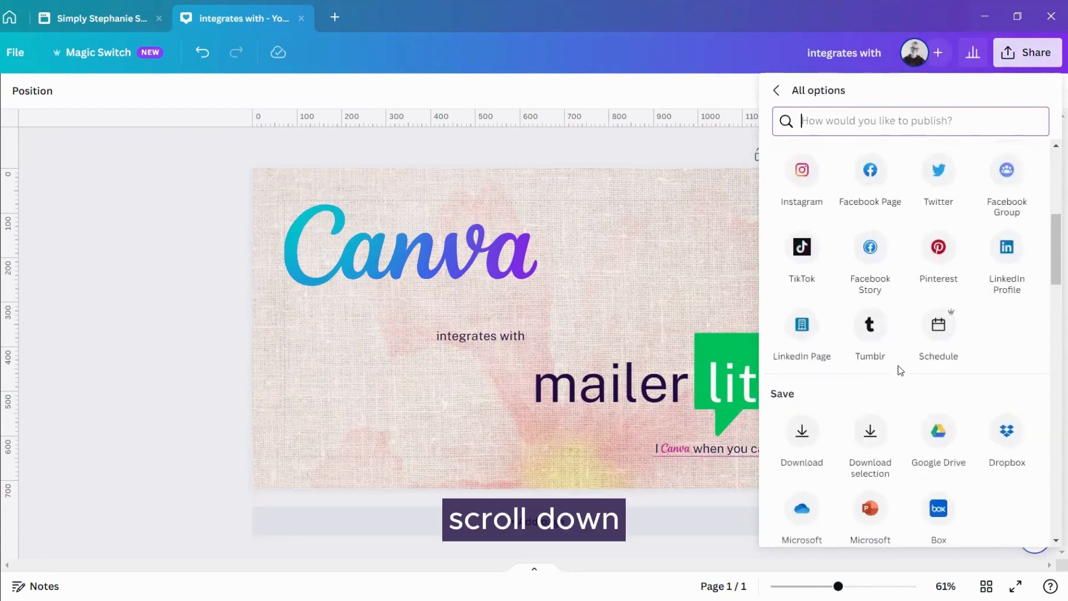
scroll("down", 3)
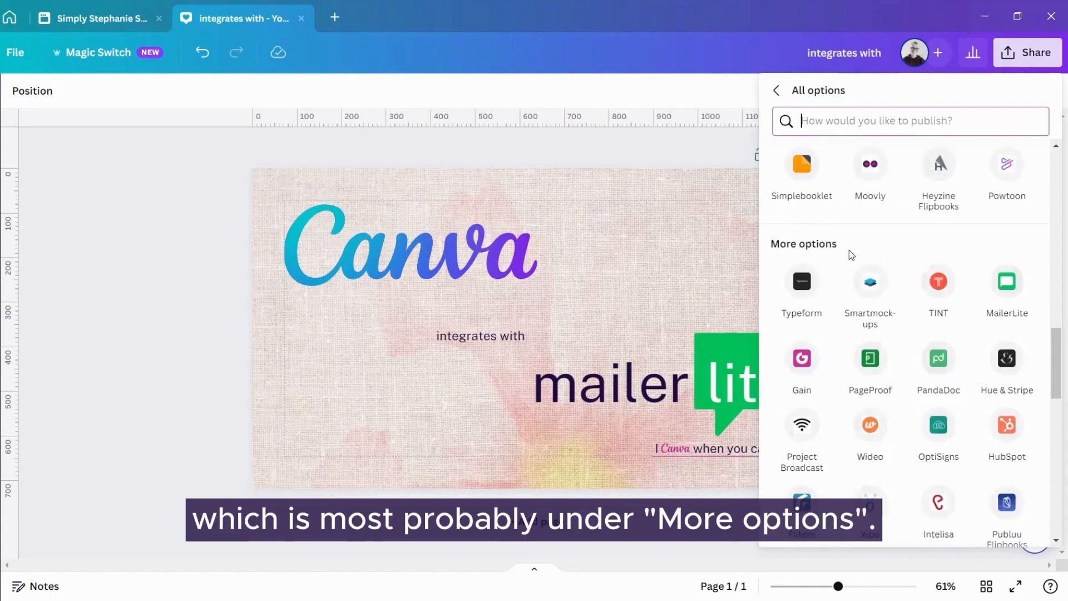
left_click(1007, 281)
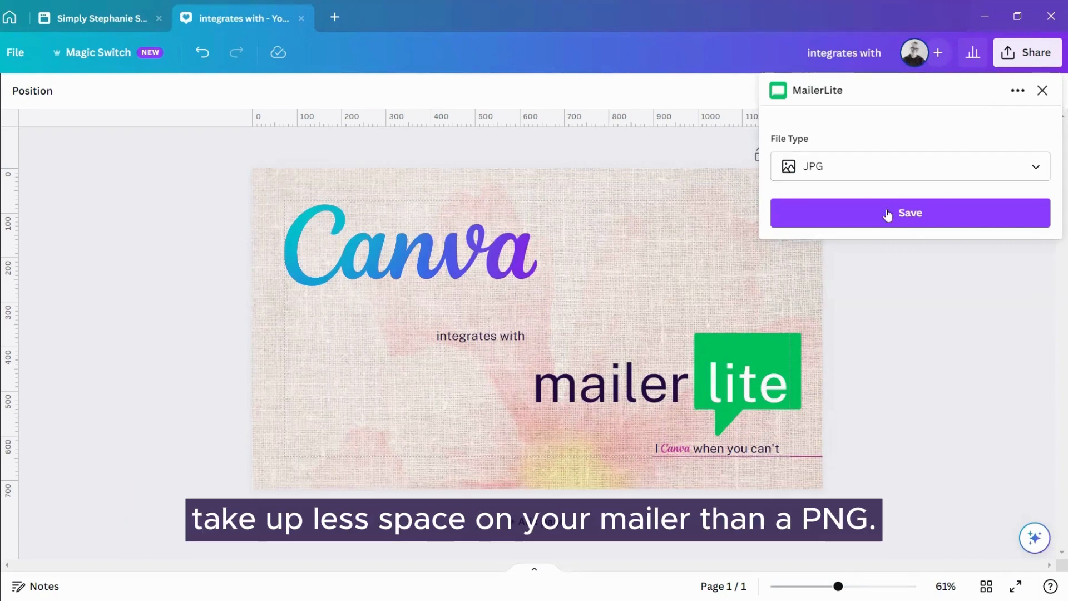
Keep JPG as the file type and save the design to MailerLite.
left_click(909, 167)
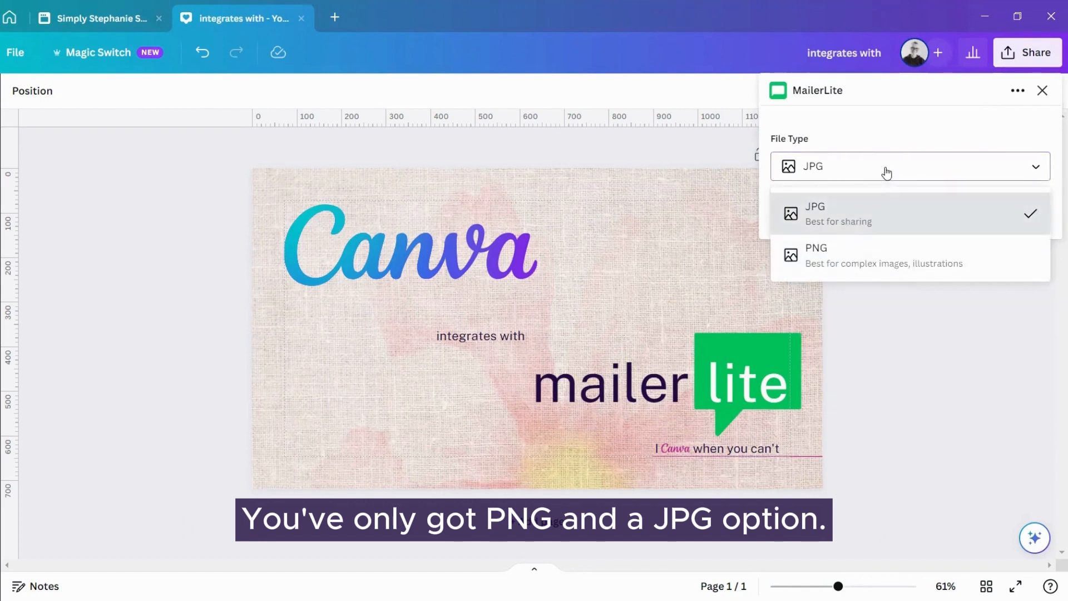
left_click(909, 213)
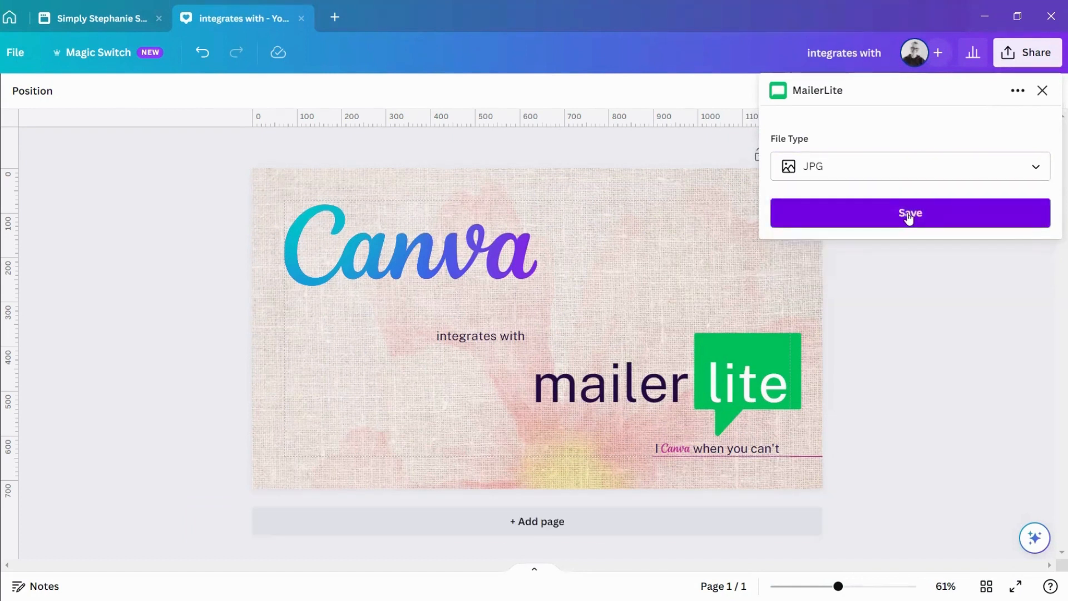
left_click(909, 213)
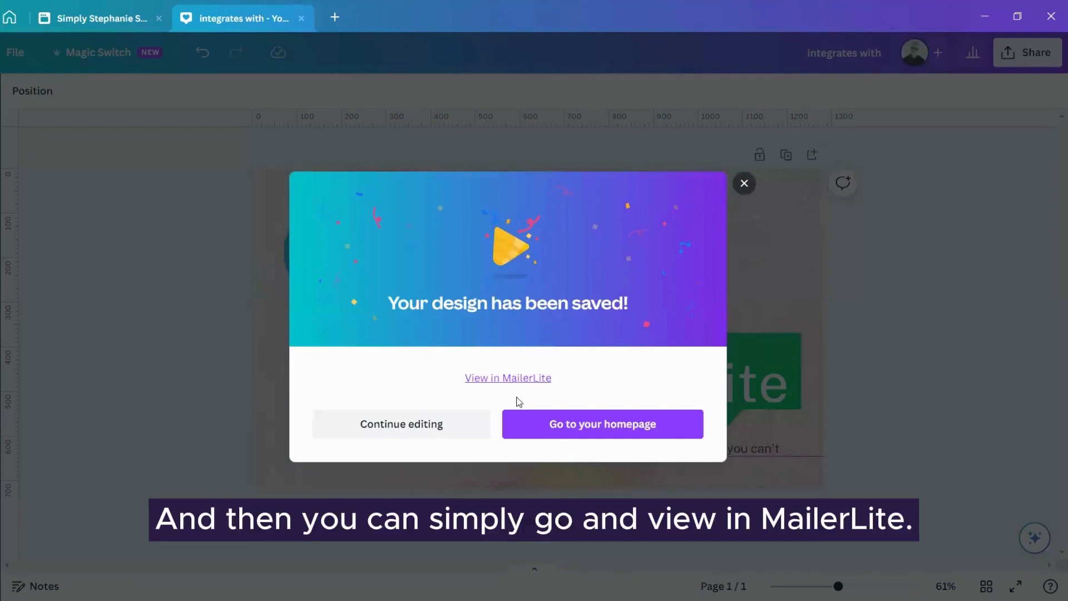
Choose View in MailerLite from the 'Your design has been saved!' popup.
left_click(508, 378)
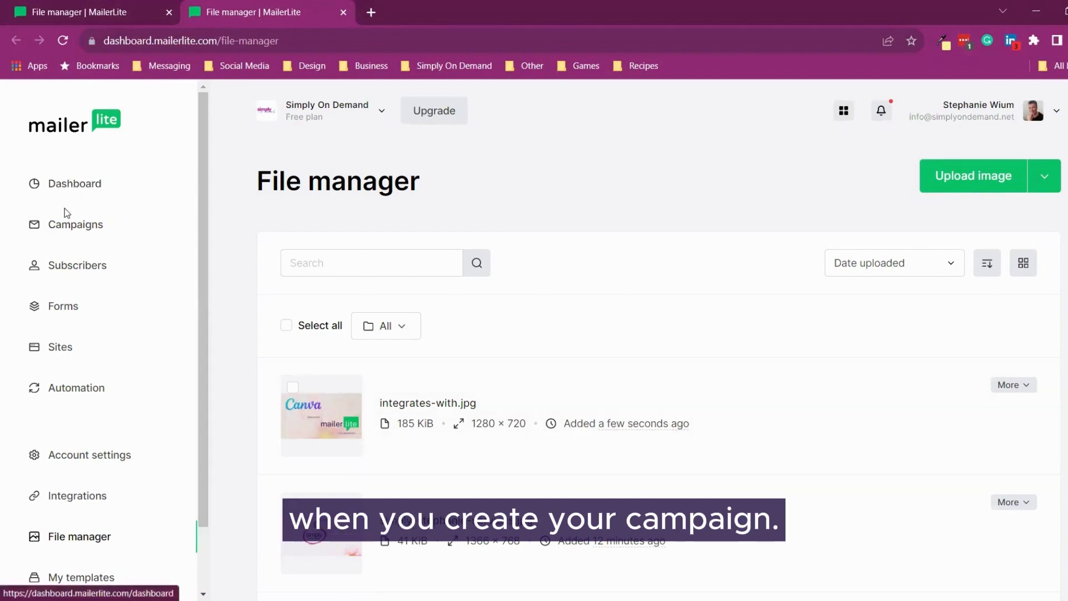
mouse_move(457, 374)
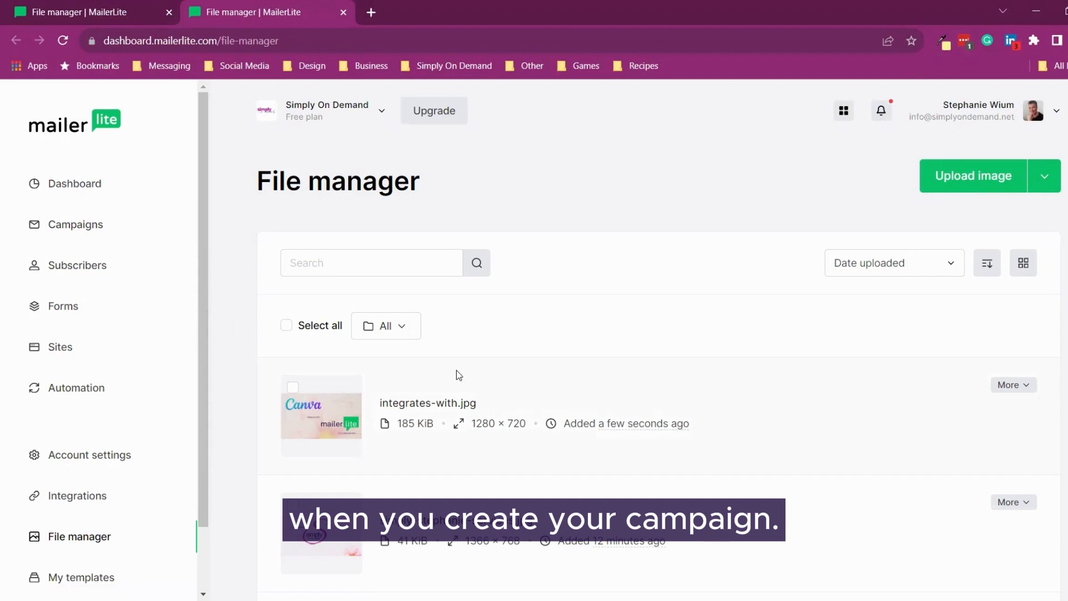
mouse_move(702, 346)
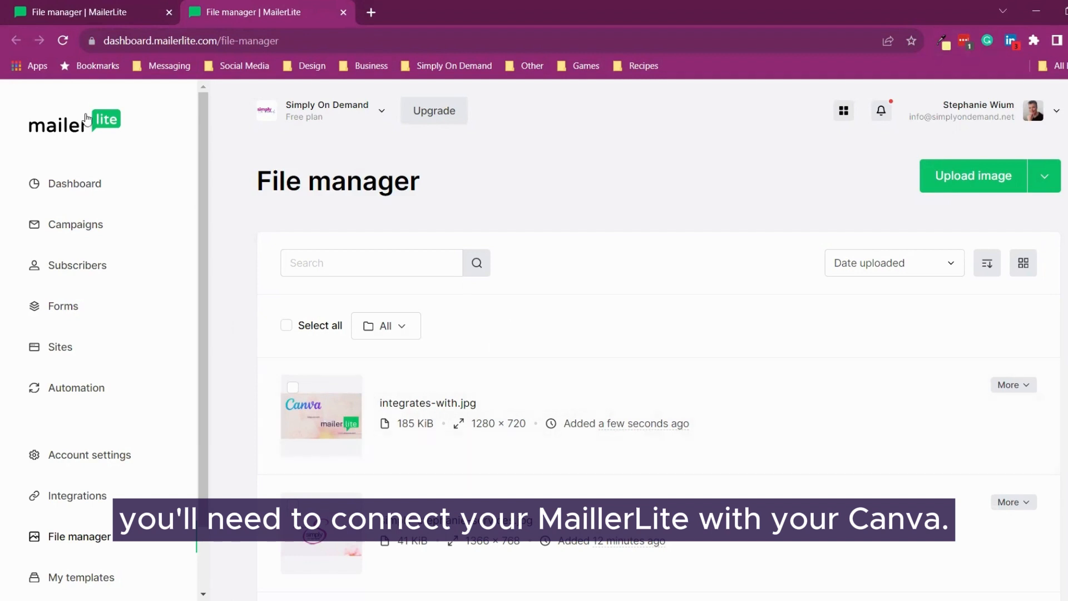
mouse_move(570, 318)
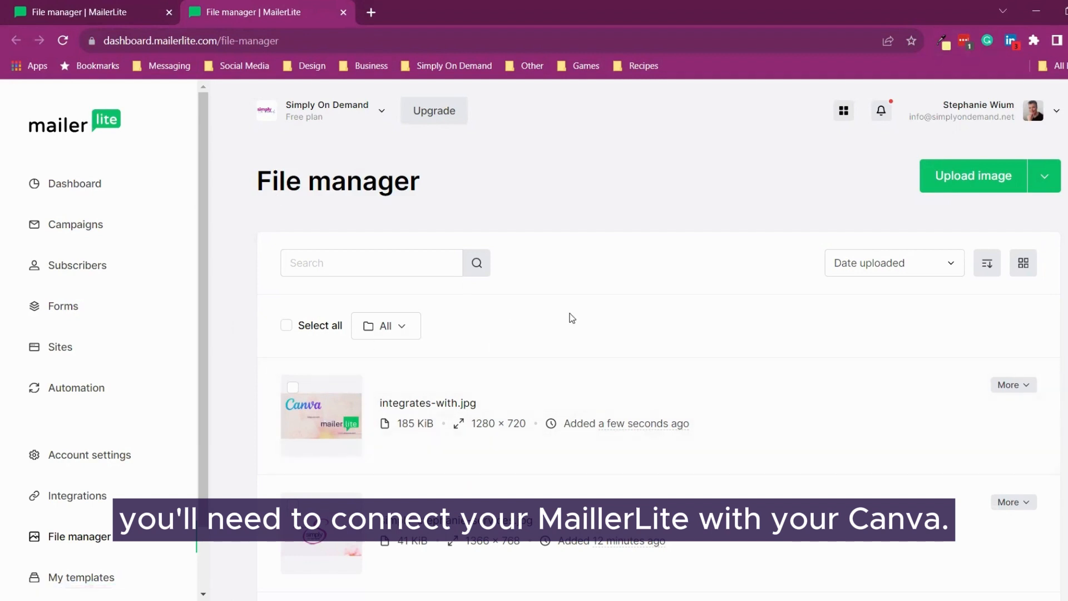